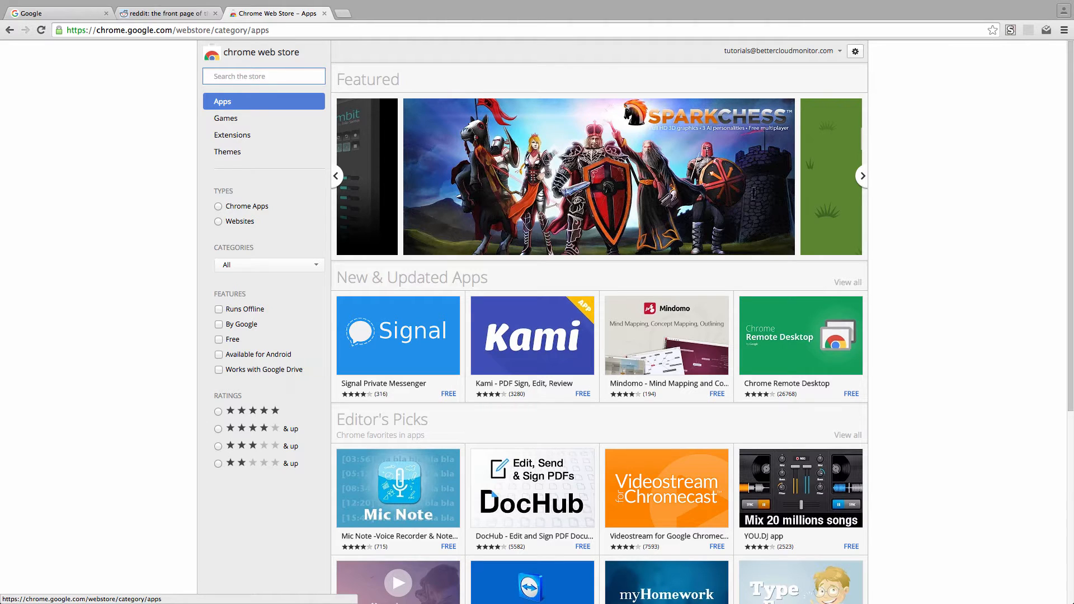
Find Strict Workflow via a 'Strict P' store search, add it to Chrome, and go to the reddit page
text(Strict Pomodoro)
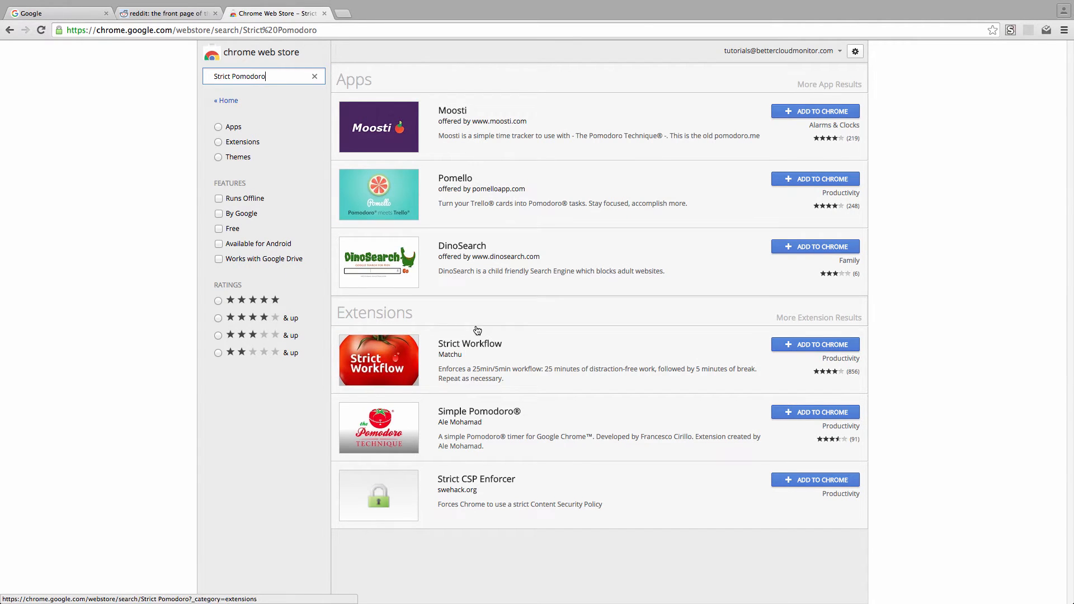
click(814, 344)
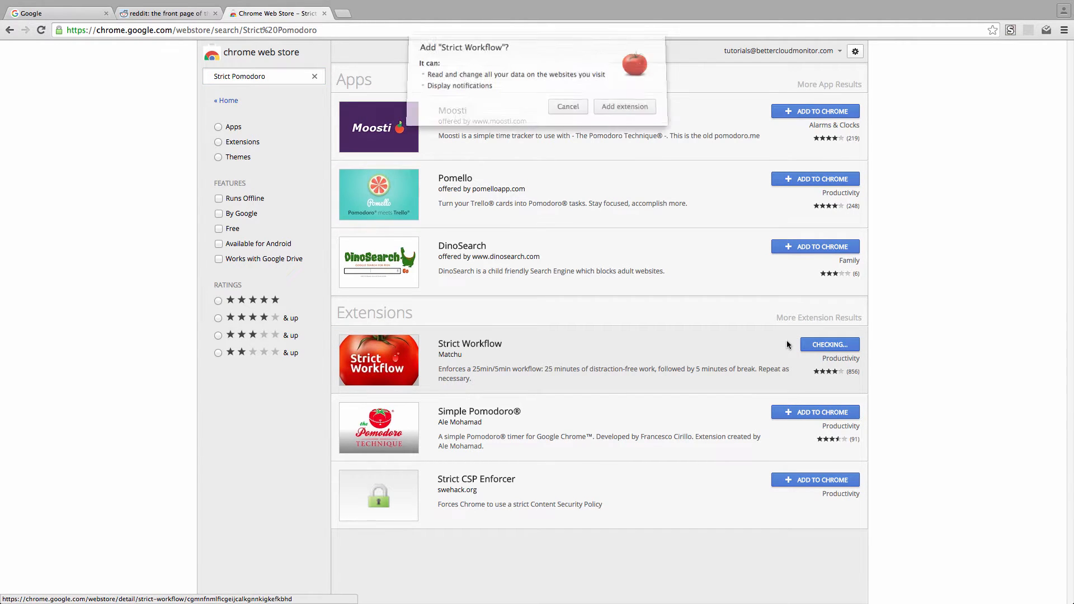
click(567, 106)
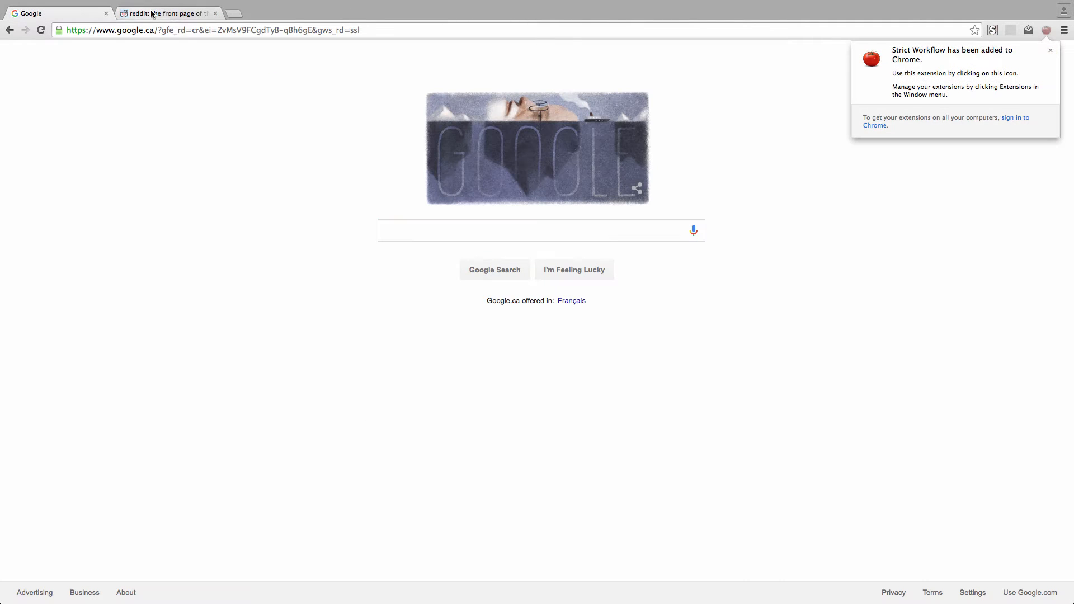
click(168, 12)
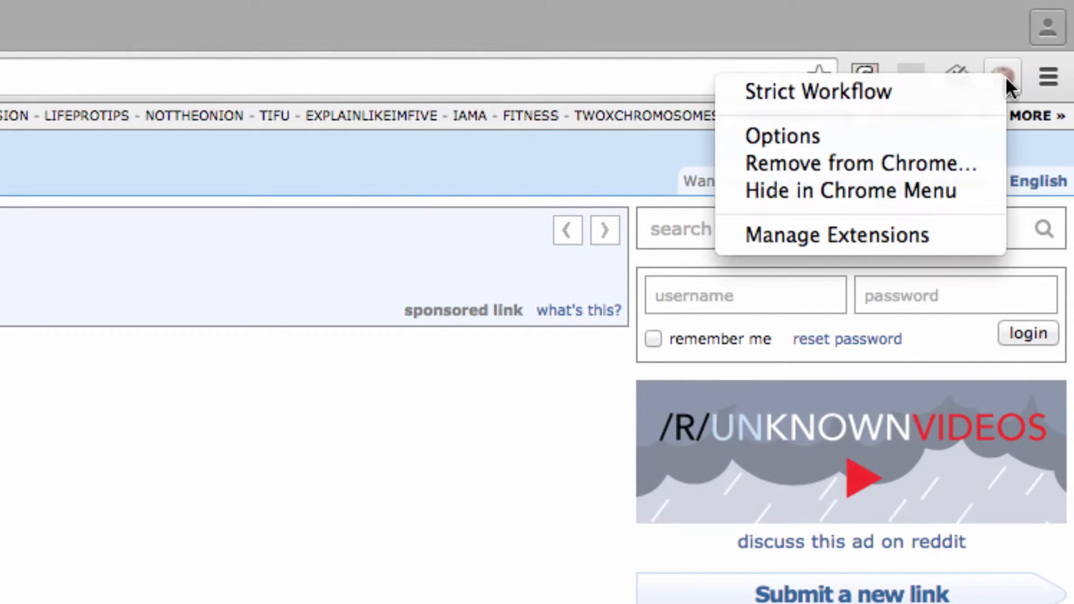
Review Strict Workflow's Block setting, blocked-sites list and 25/5 minute timer options, then return to the Web Store
click(782, 136)
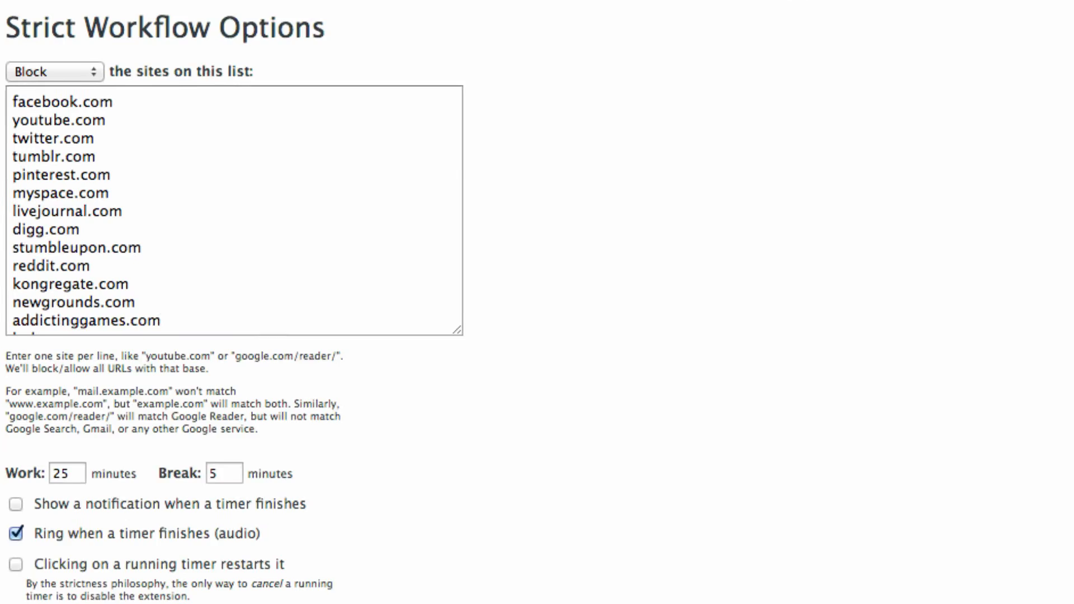
click(55, 71)
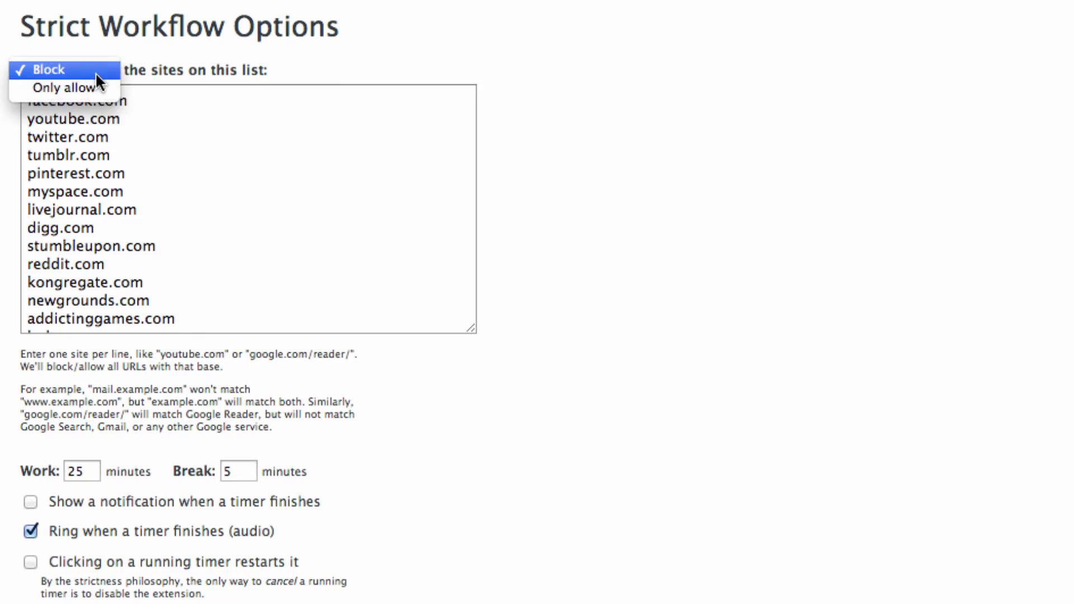
click(65, 70)
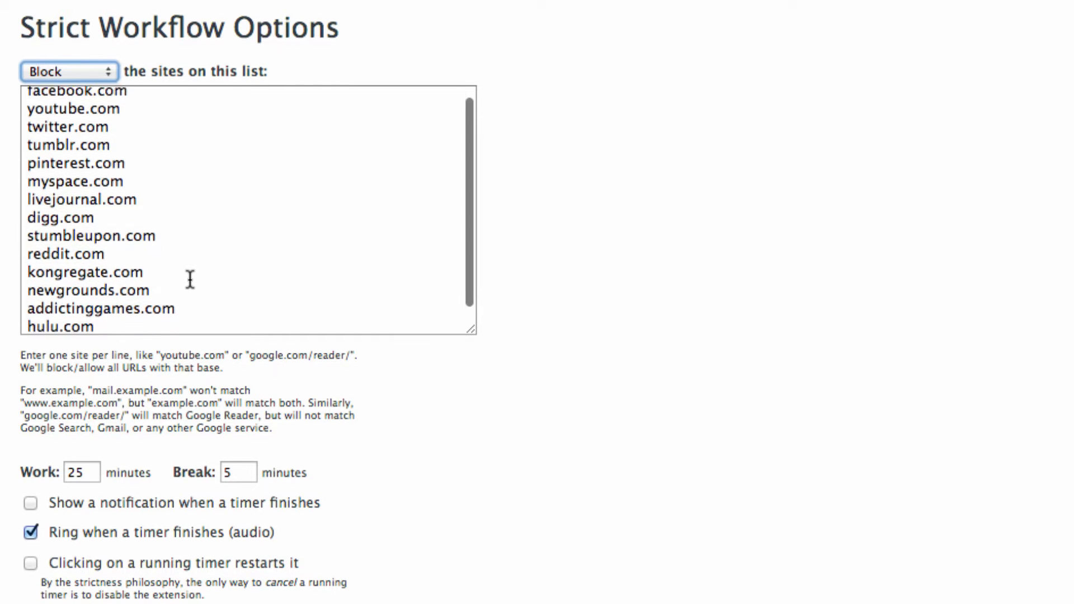
scroll(down, 3)
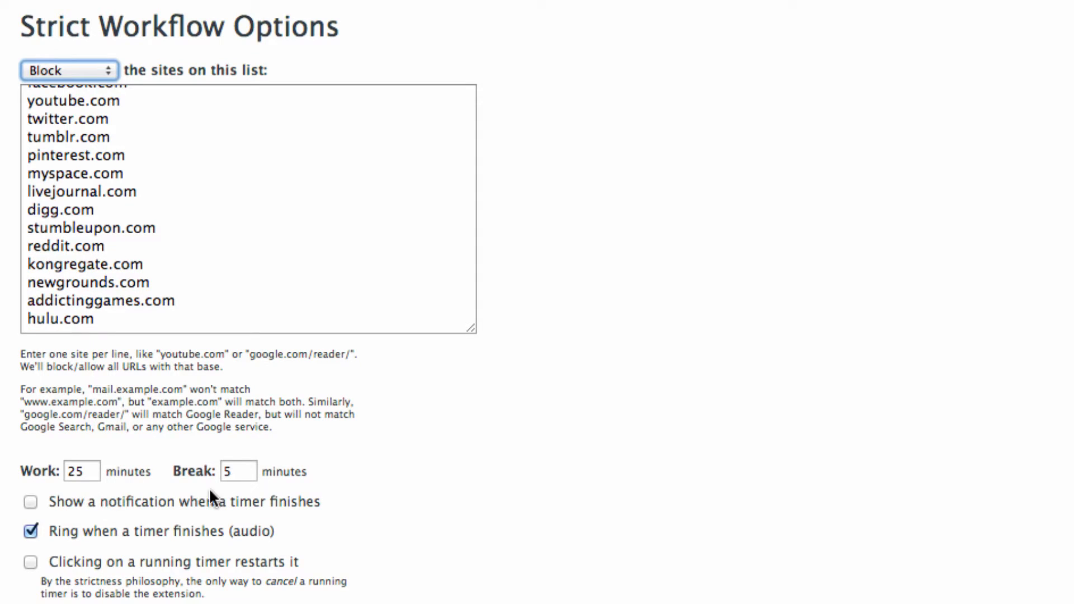
click(30, 501)
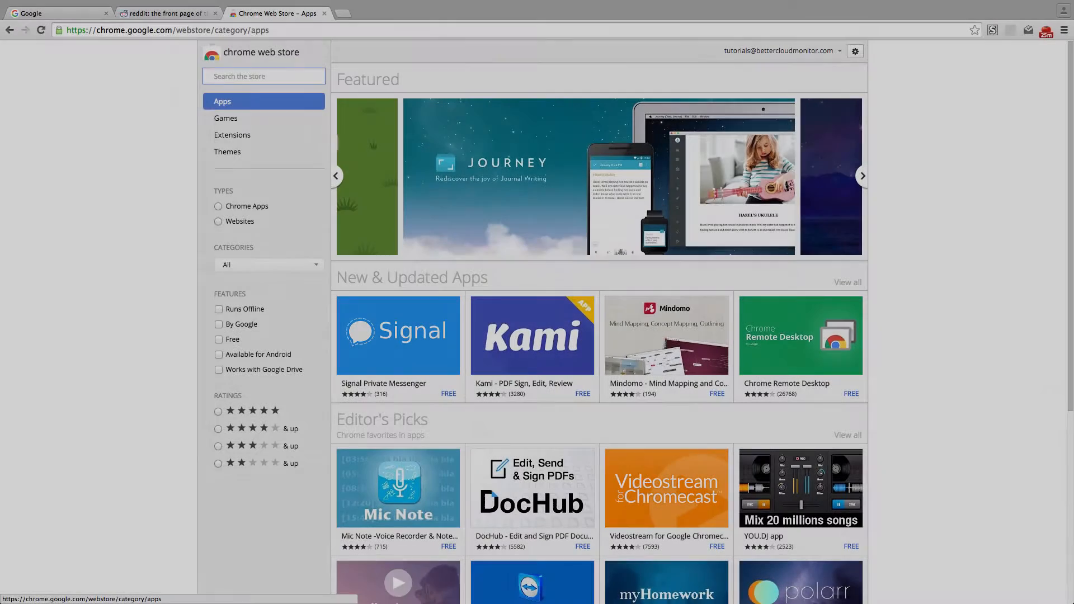
Add Google Dictionary (by Google) from the store and look up 'interoceptive' in a journal abstract
text(Google Dictionary)
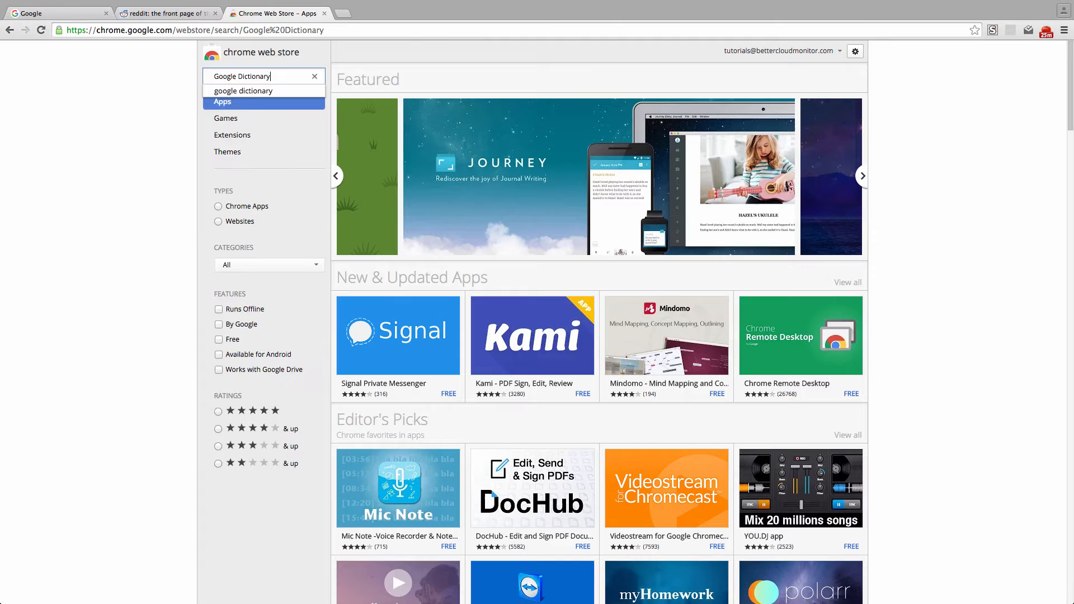
click(242, 90)
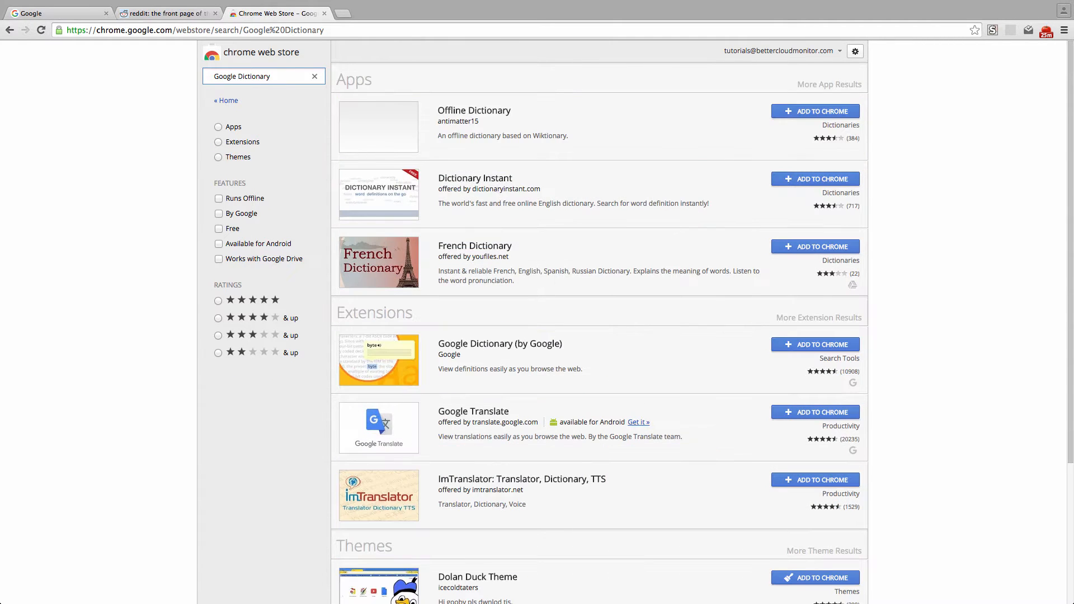
click(815, 344)
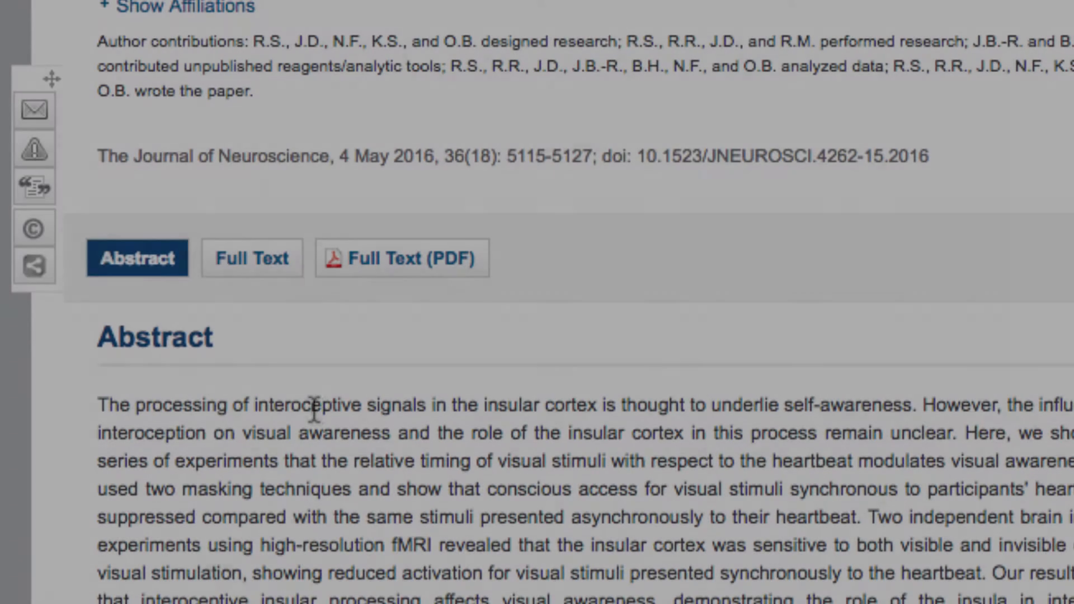
double_click(310, 405)
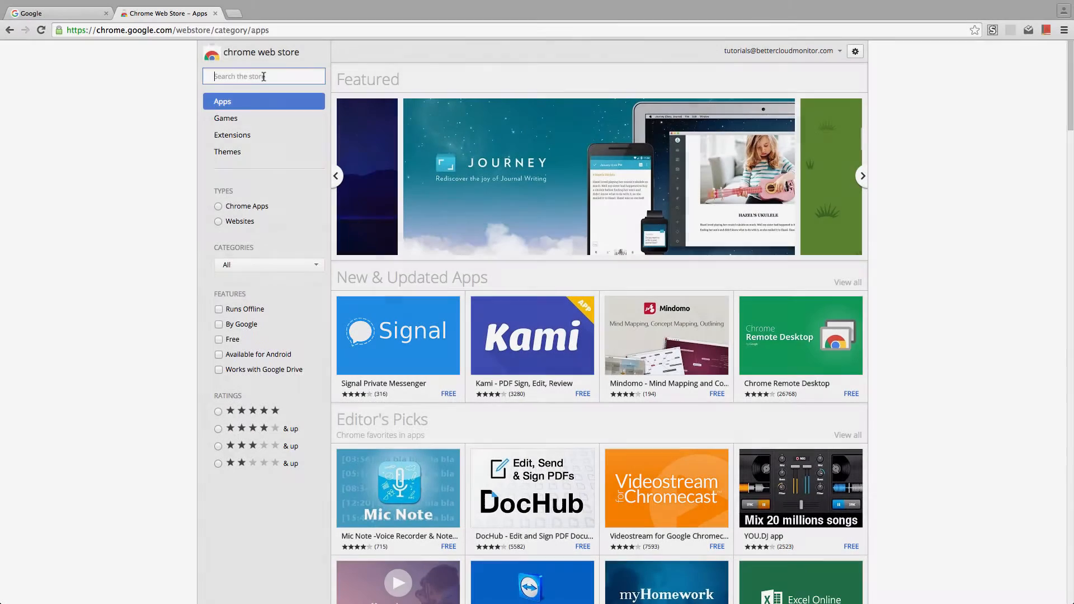
Add EasyBib Toolbar from the store and cite the To Kill a Mockingbird Wikipedia article with it
text(EasyBib)
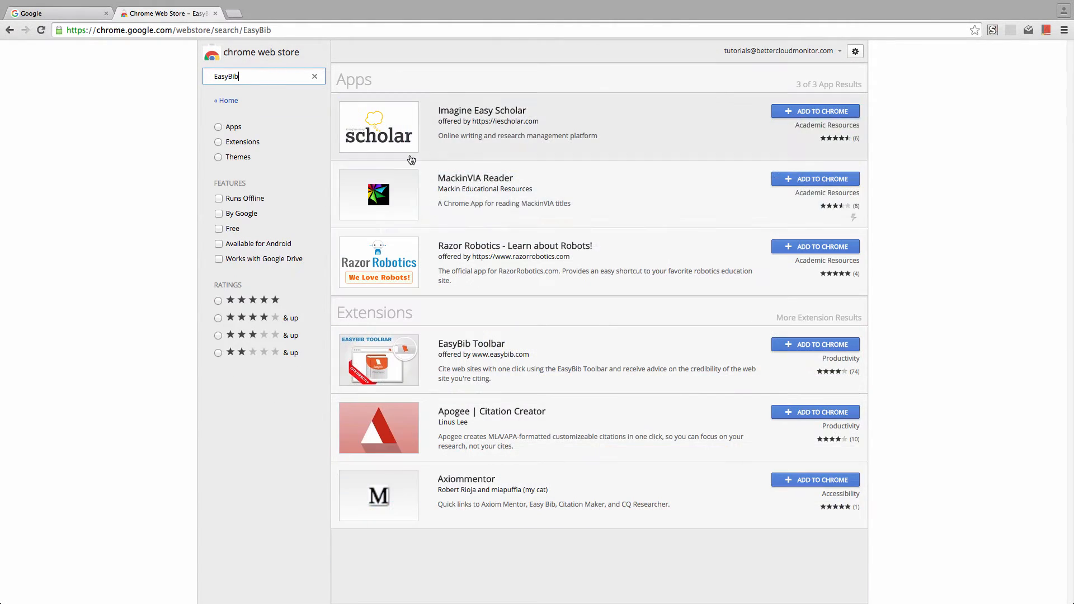
mouse_move(642, 355)
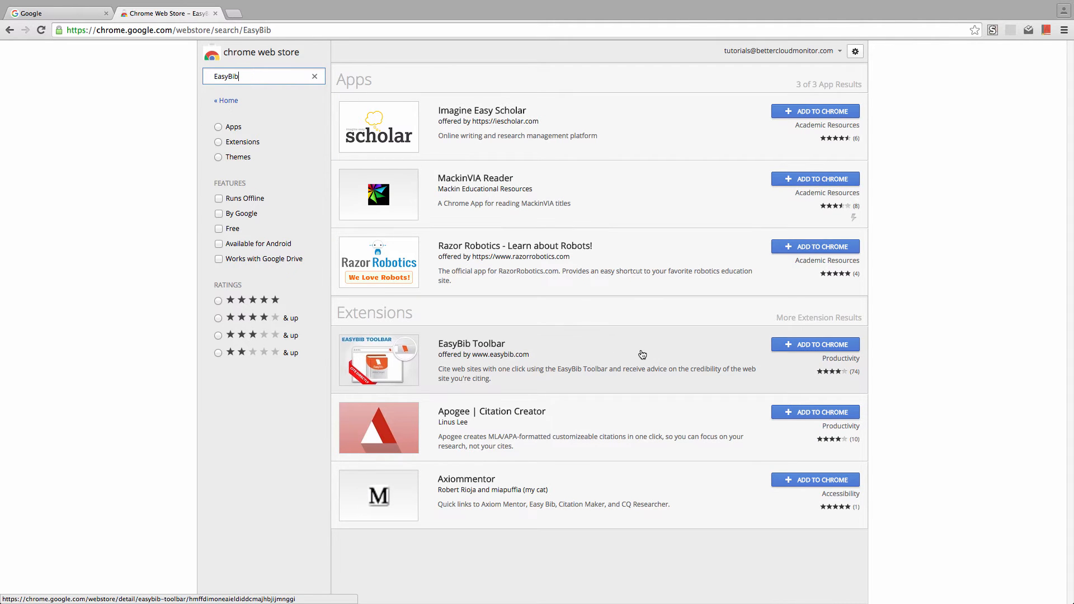
click(815, 343)
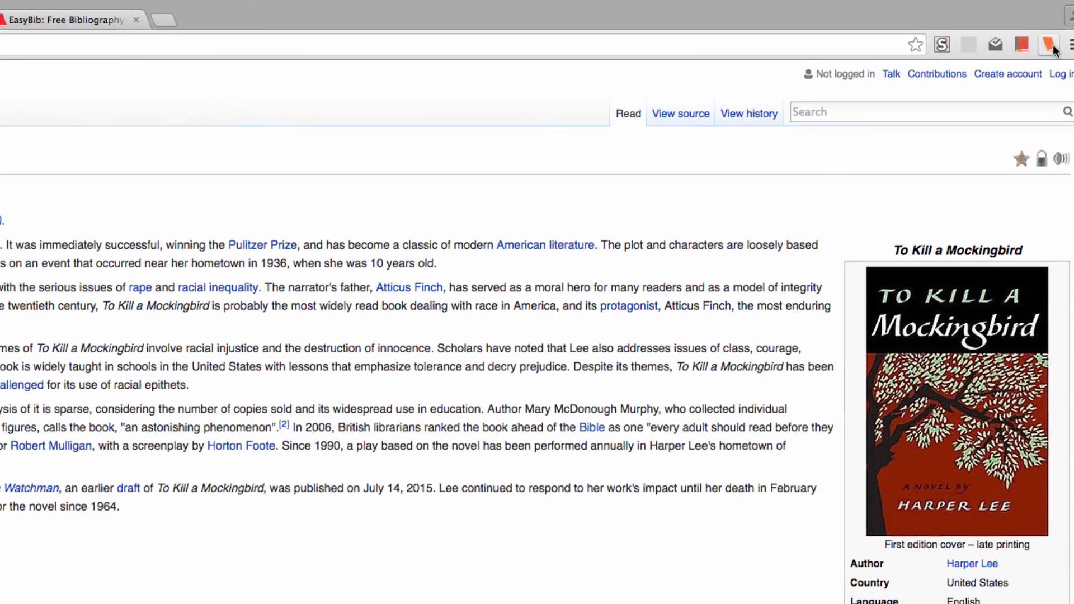
click(1047, 44)
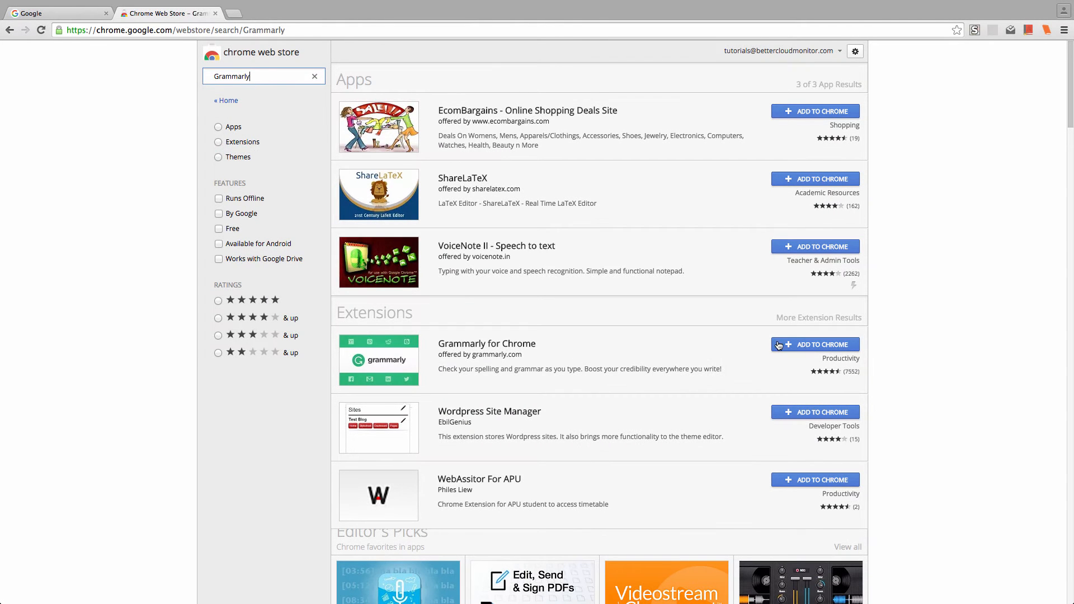
Add Grammarly for Chrome from the store and start a new Gmail message
click(815, 345)
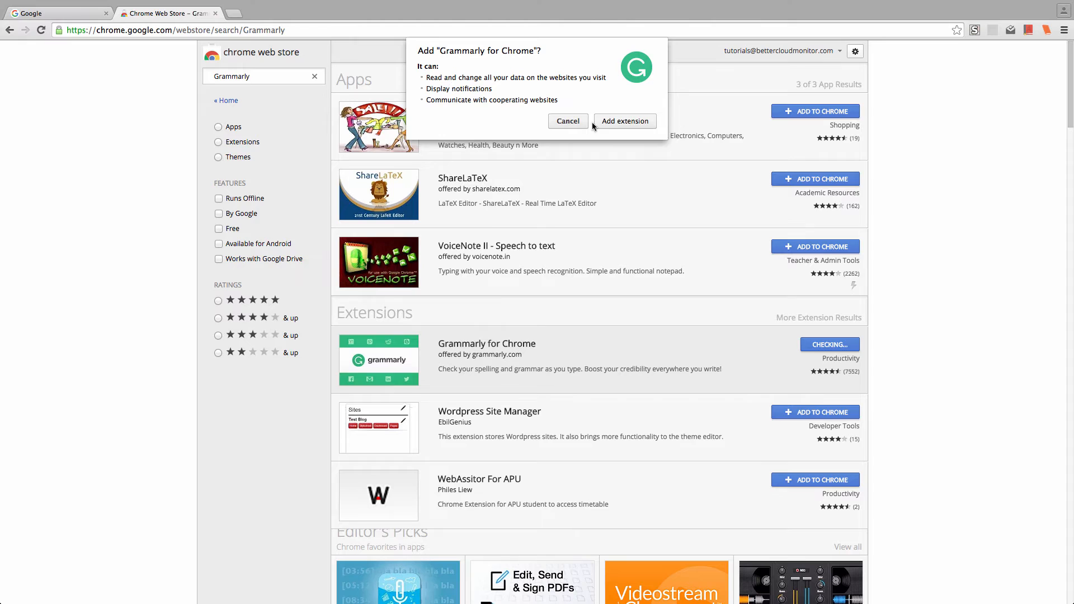
click(567, 120)
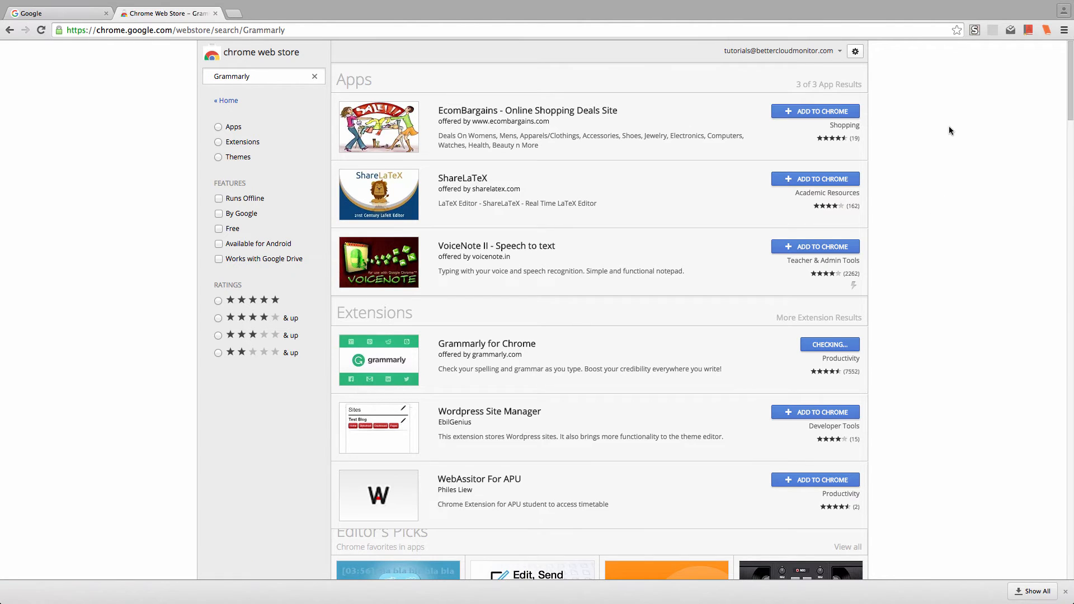
click(829, 343)
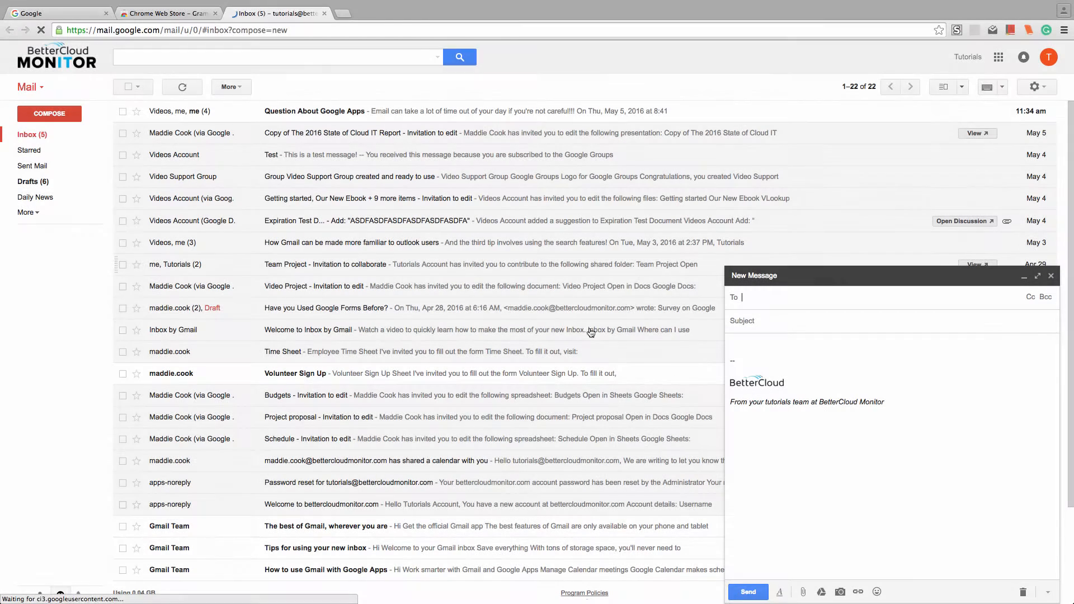
Write the offer-to-help sentence, accept Grammarly's 'helps' → 'help' fix, and return to the Web Store
text(I was wondering if I might be able to helps you with your task this afternoon?)
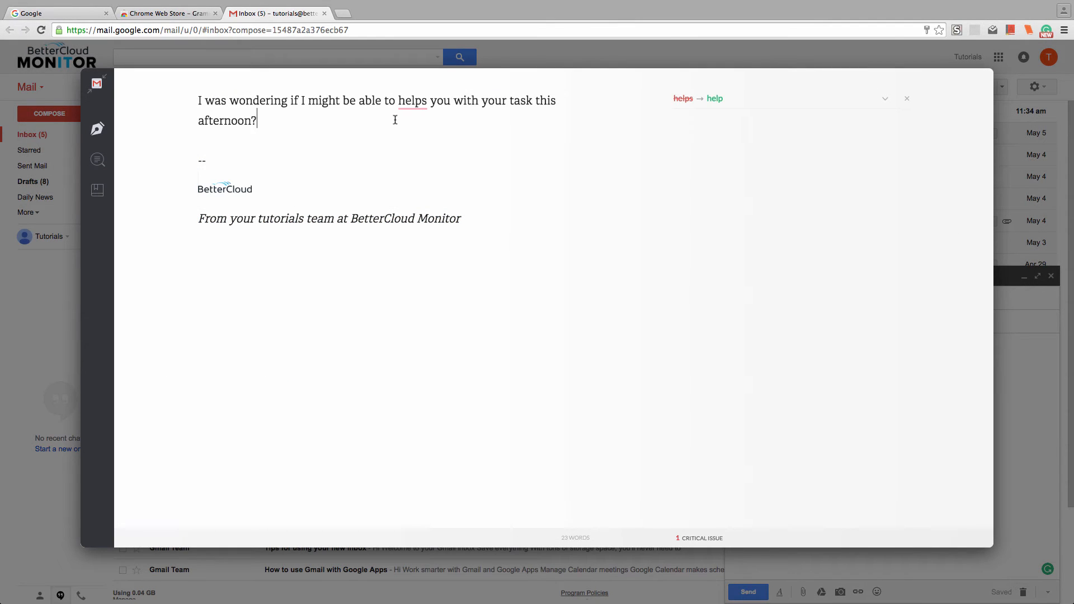
click(412, 99)
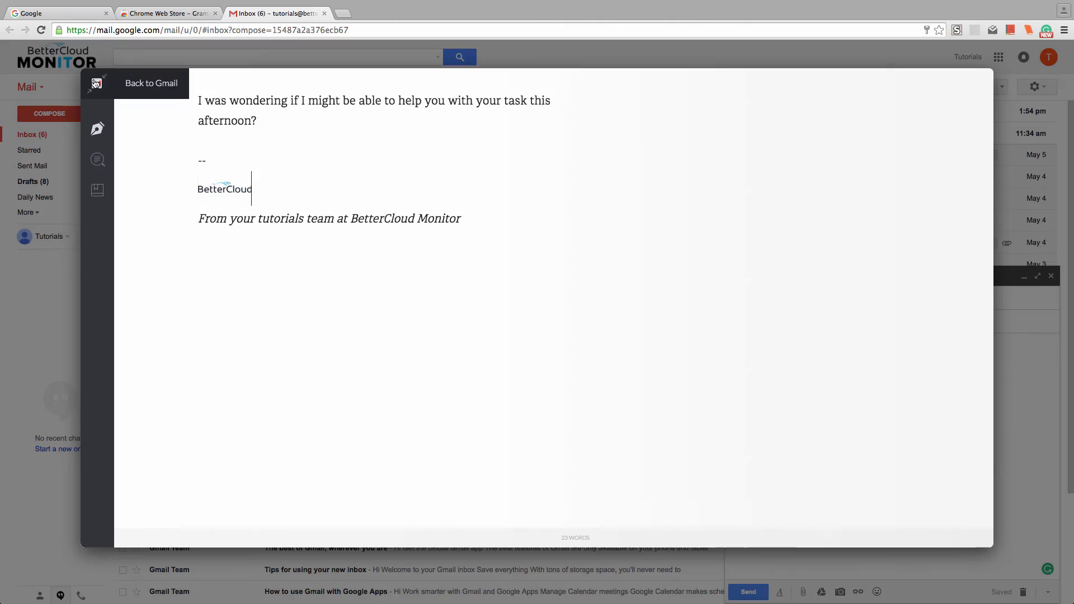
click(151, 82)
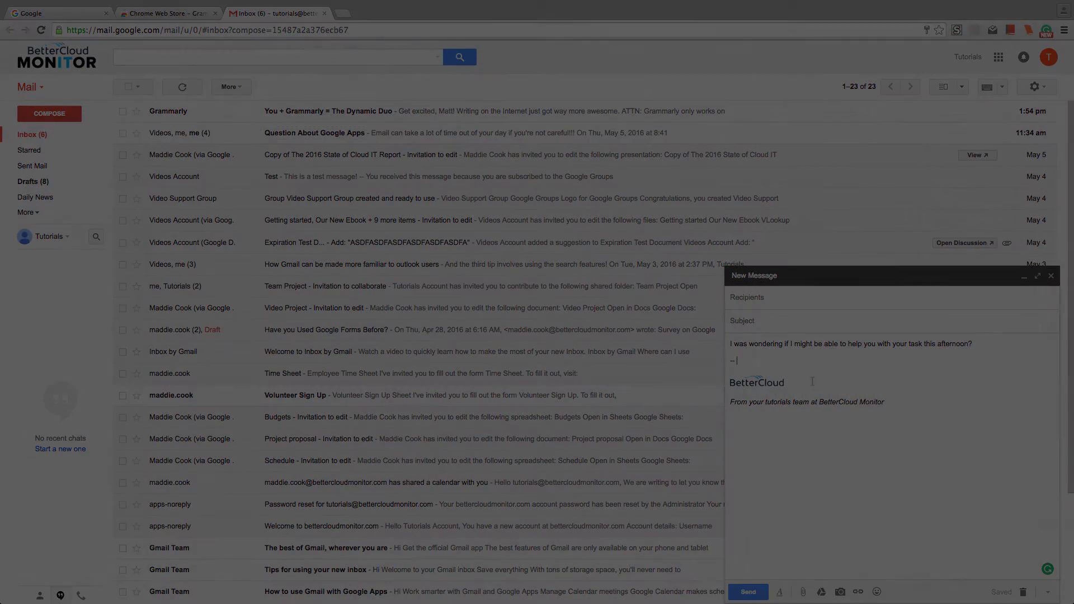
click(168, 13)
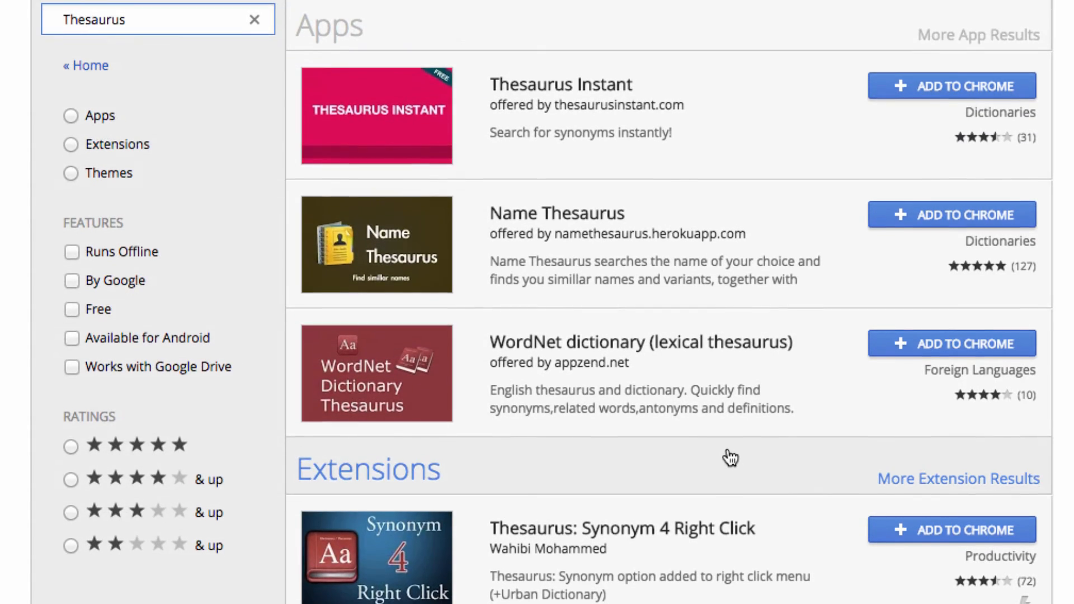
Add Thesaurus: Synonym 4 Right Click from the Extensions results to Chrome
scroll(down, 3)
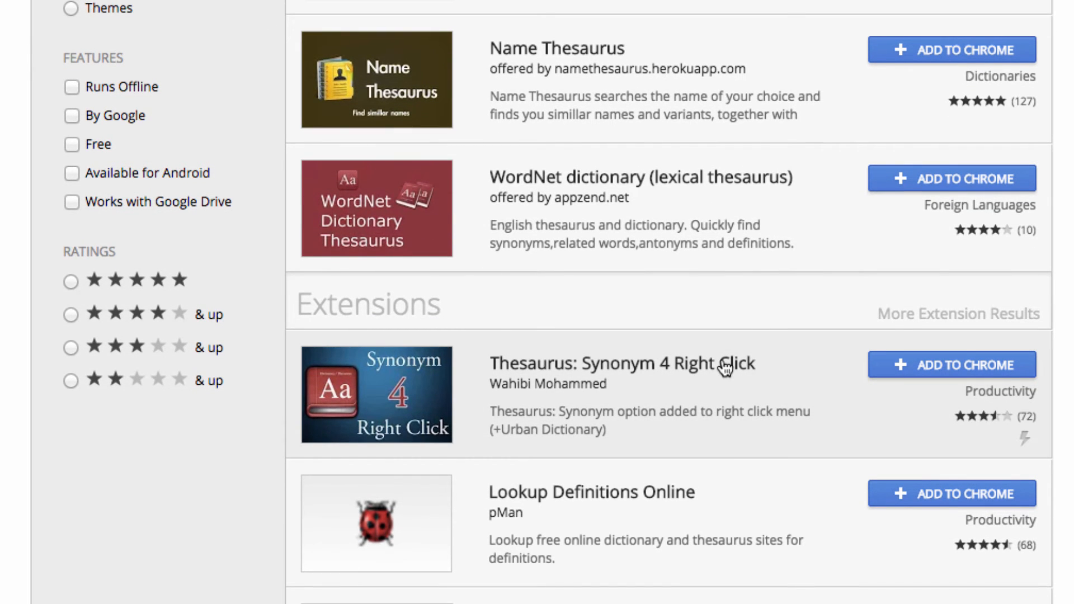
click(949, 364)
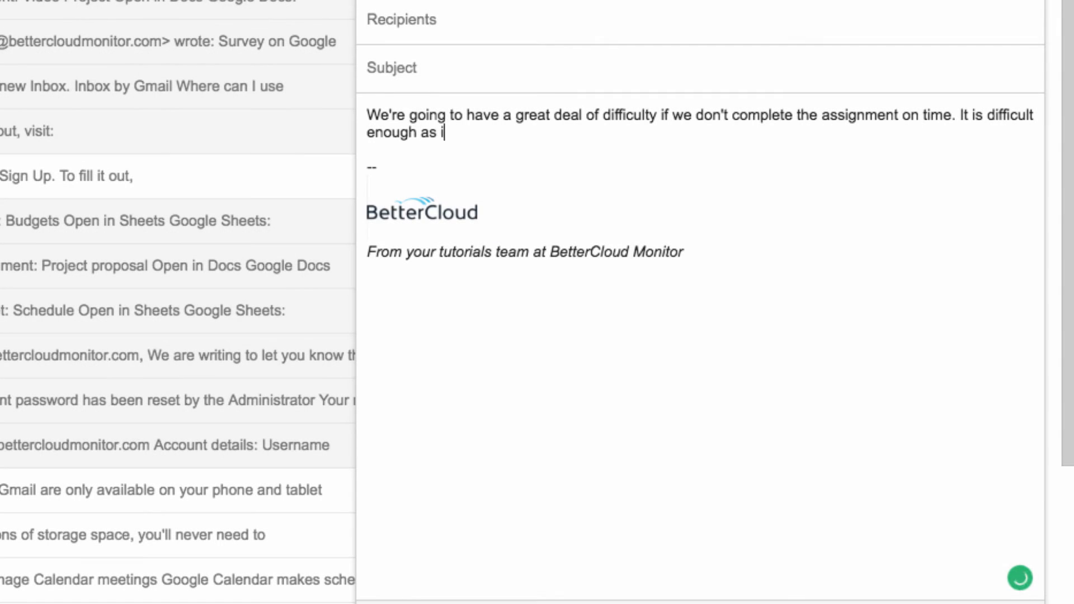
Finish the sentence with 't is.' and bring up synonyms for 'difficult'
text(t is.)
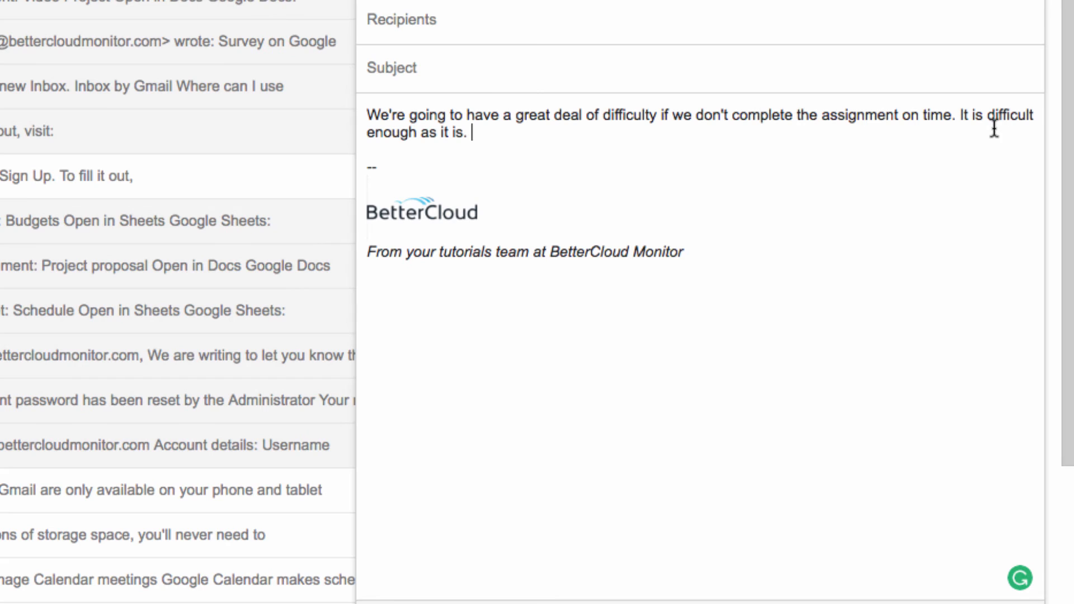
right_click(1013, 114)
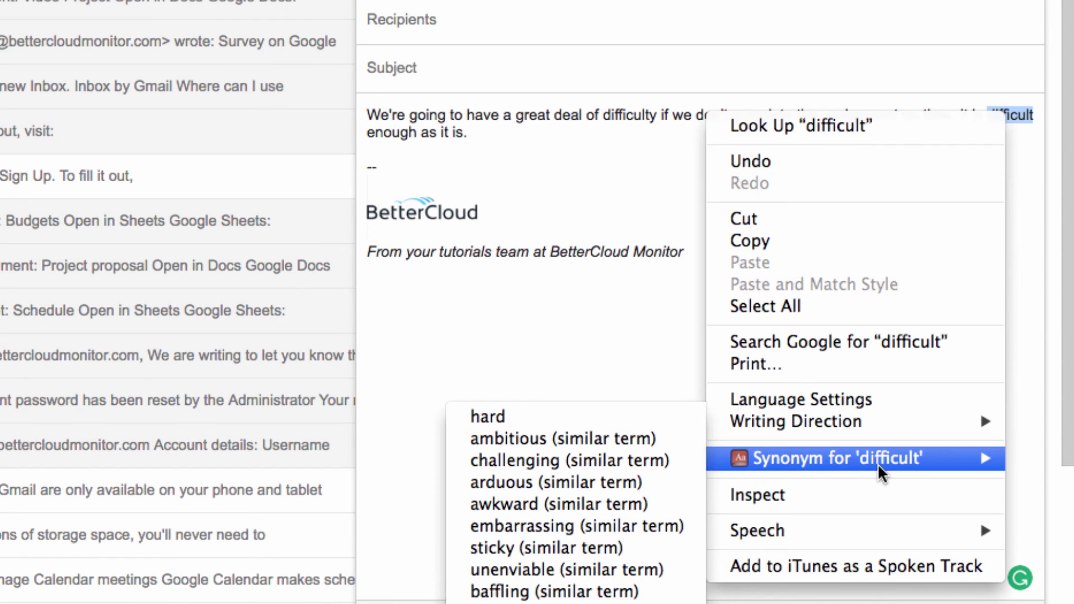
mouse_move(568, 459)
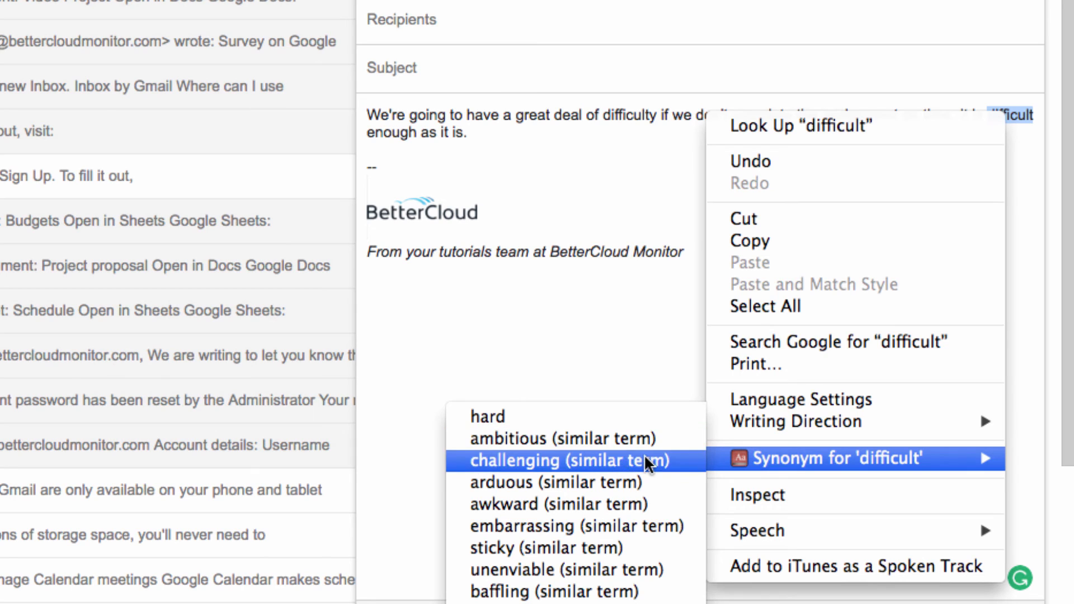